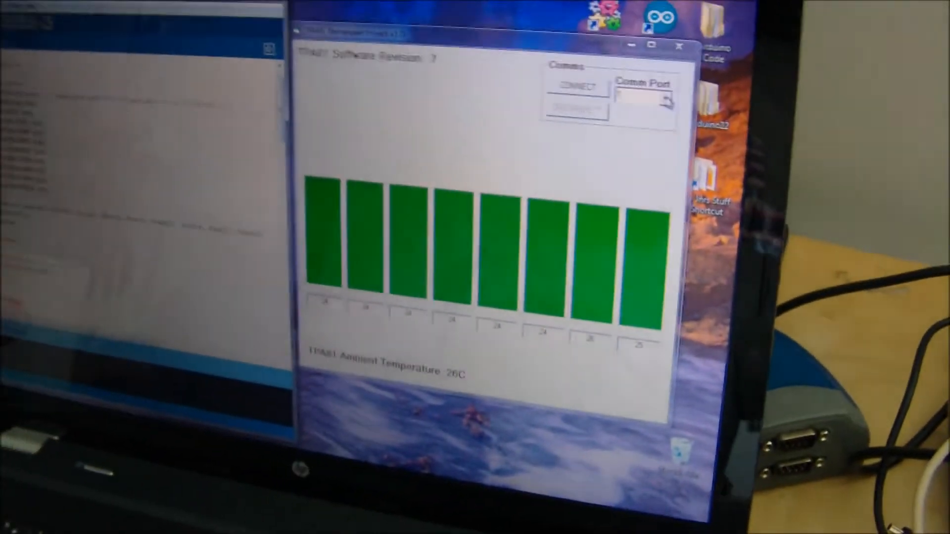
Connect the thermopile sensor on COM port 4 to show live bar readings and 26C ambient
click(663, 100)
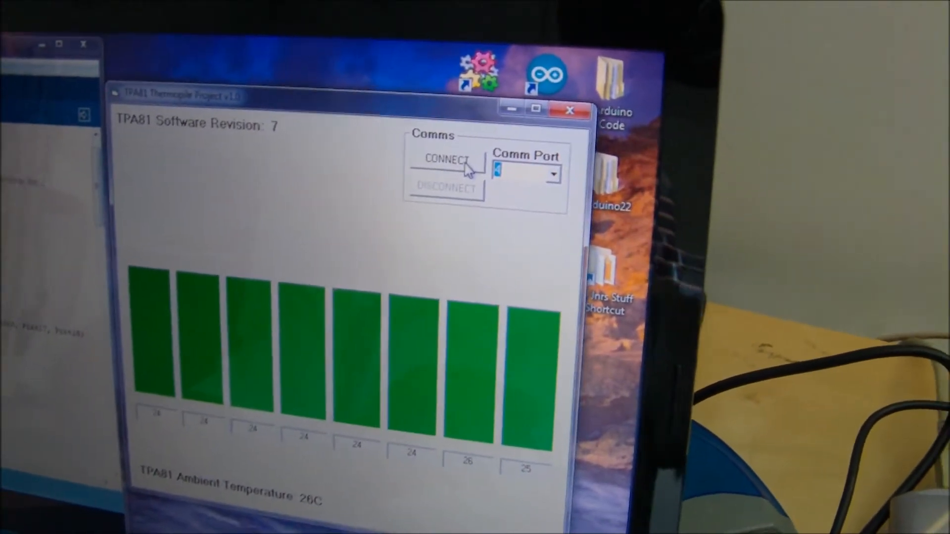
click(446, 159)
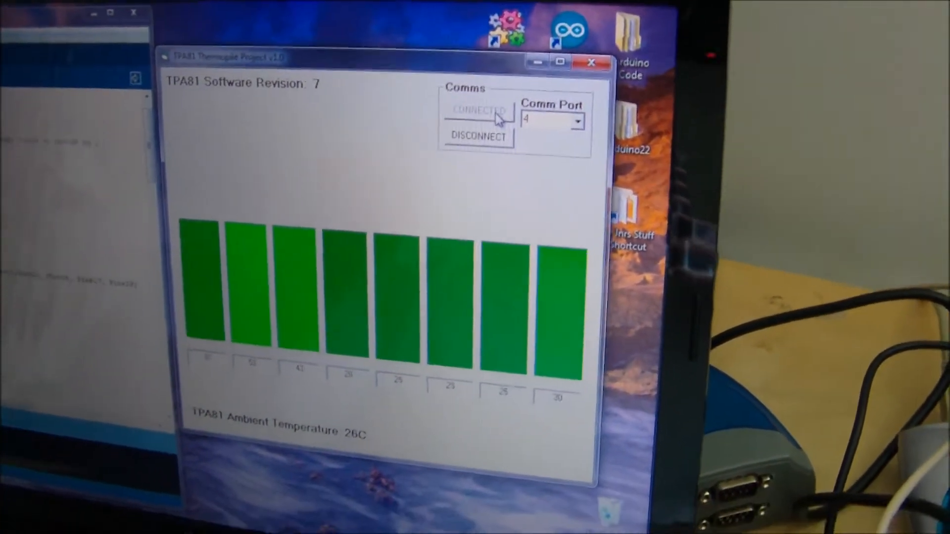